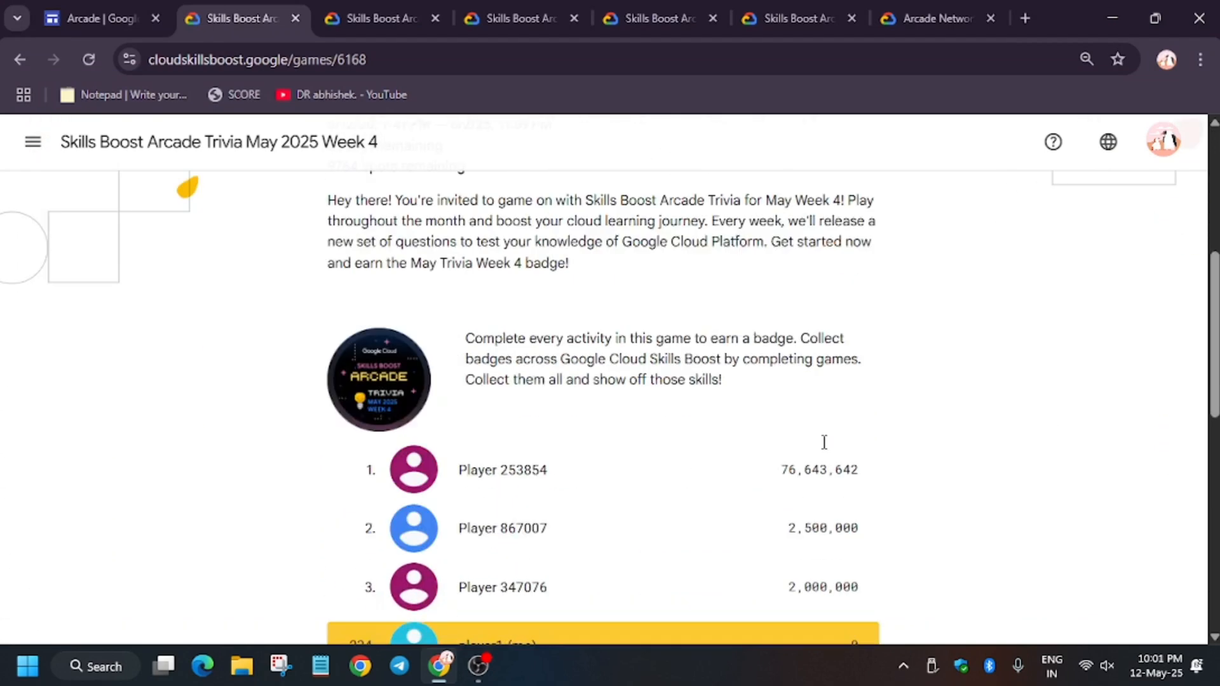
Open the 'Skills Boost Arcade Trivia May 2025 Week 4' lab from the game's activity list
scroll(down, 3)
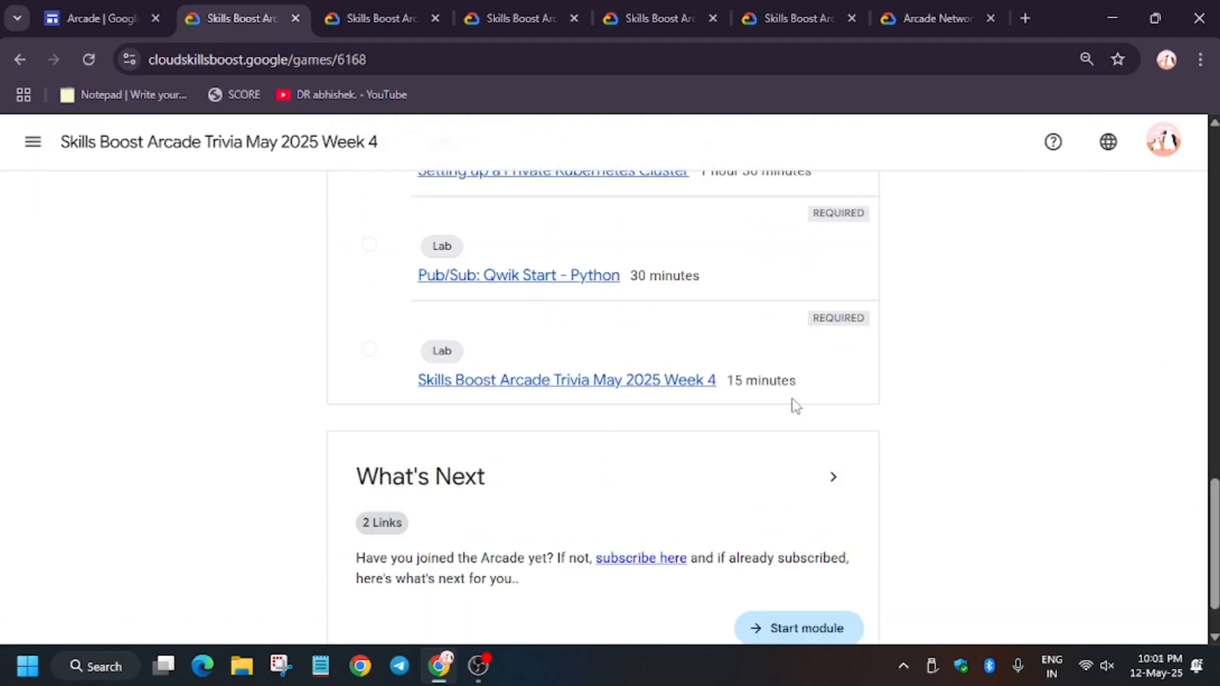
click(566, 380)
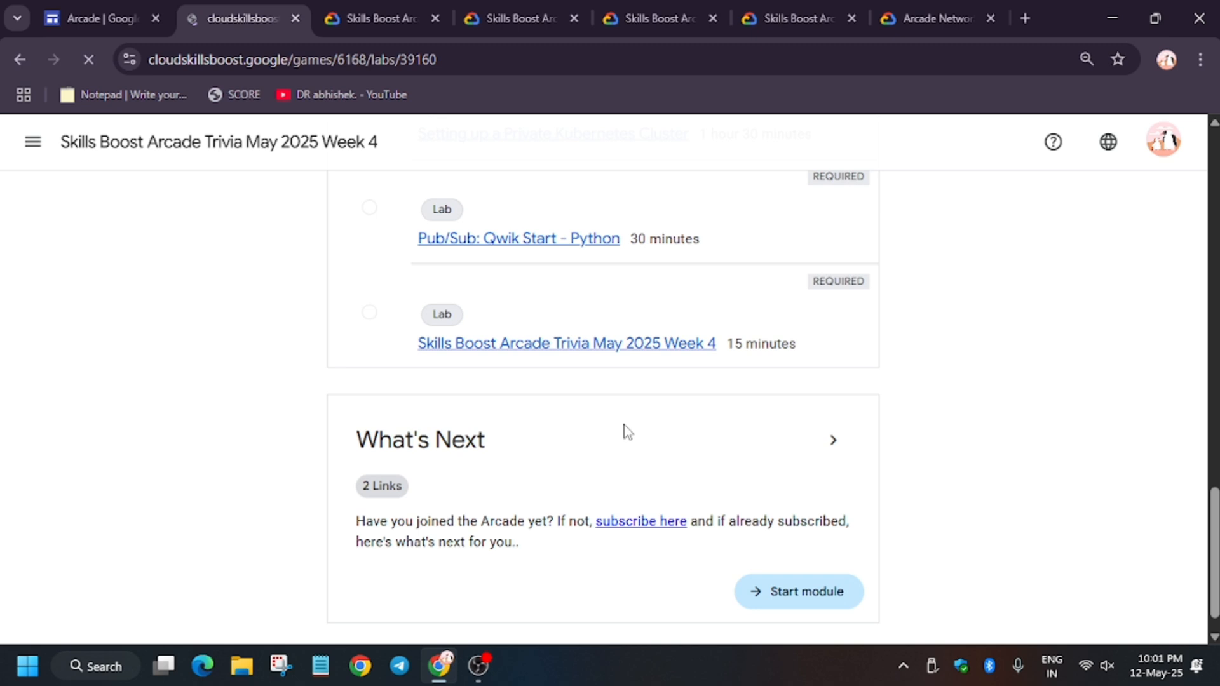
Start the lab and pass the 'I'm not a robot' reCAPTCHA so the 30-minute timer runs
click(565, 343)
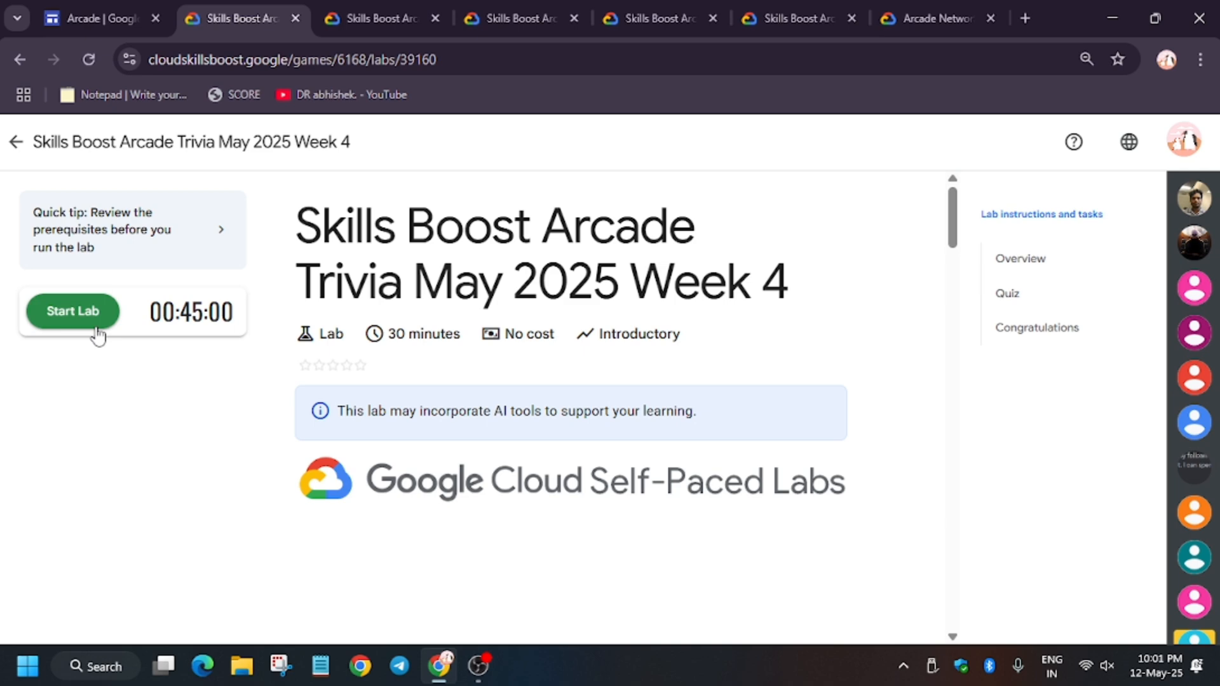
mouse_move(106, 342)
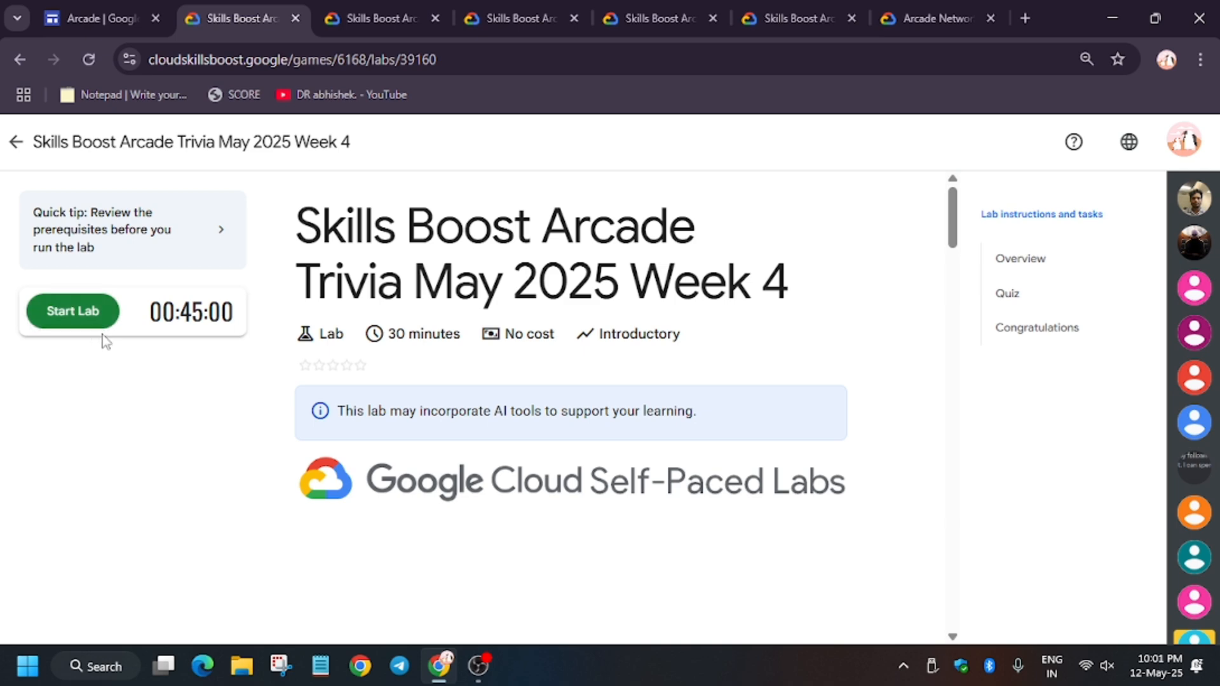
click(71, 311)
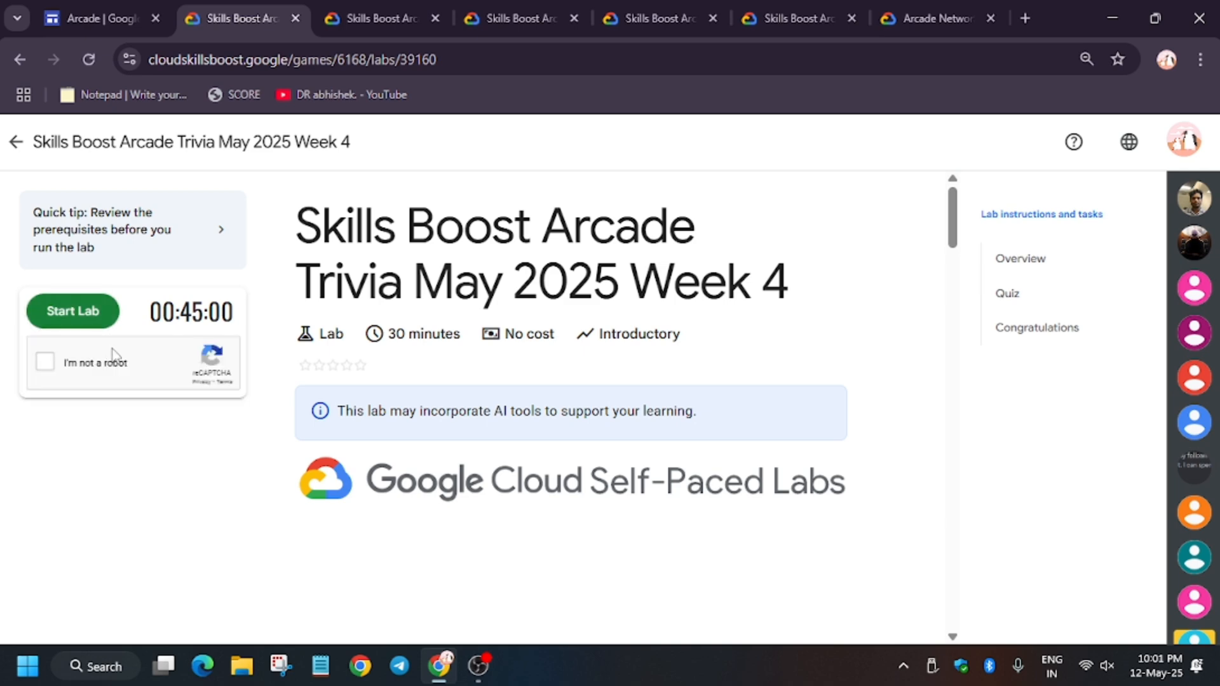
click(44, 362)
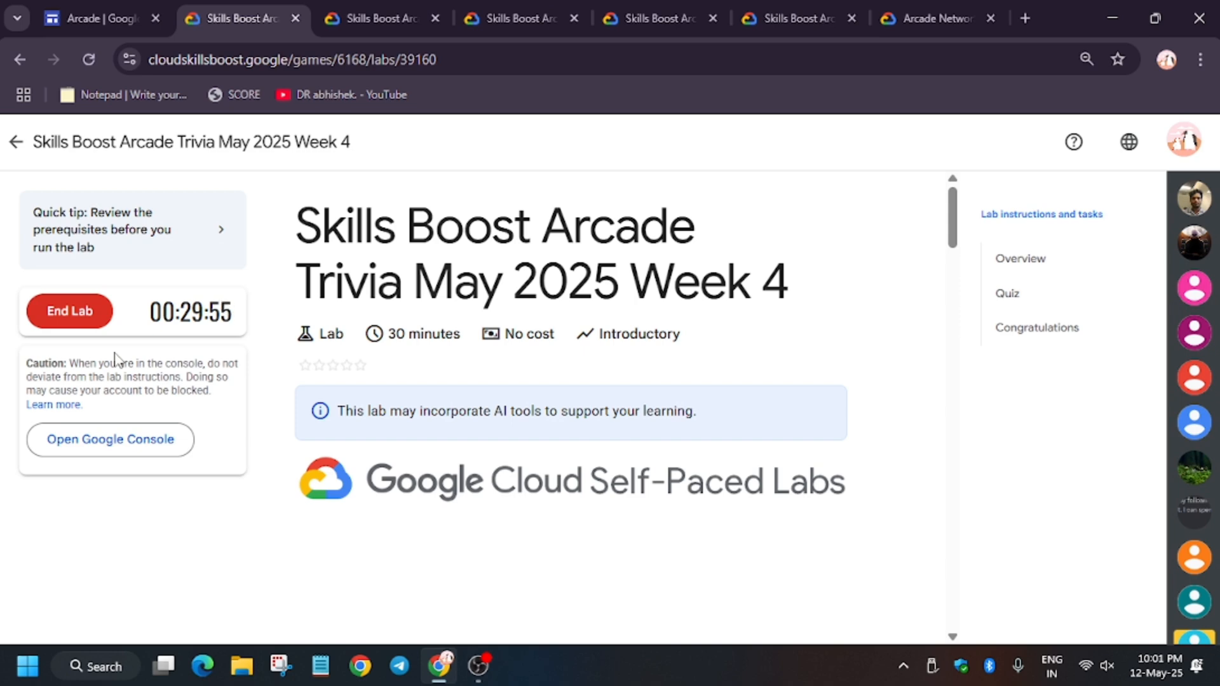
mouse_move(1006, 293)
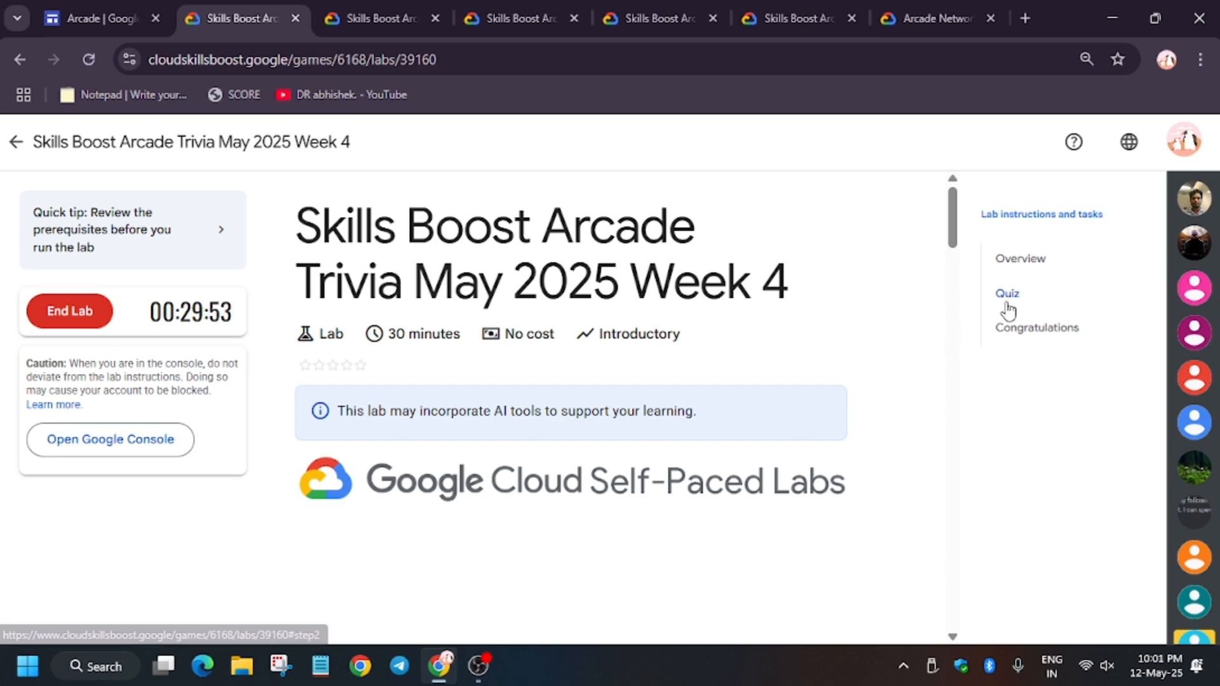
Go to the Quiz section and answer question 1 with 'gcloud container clusters create'
click(1006, 293)
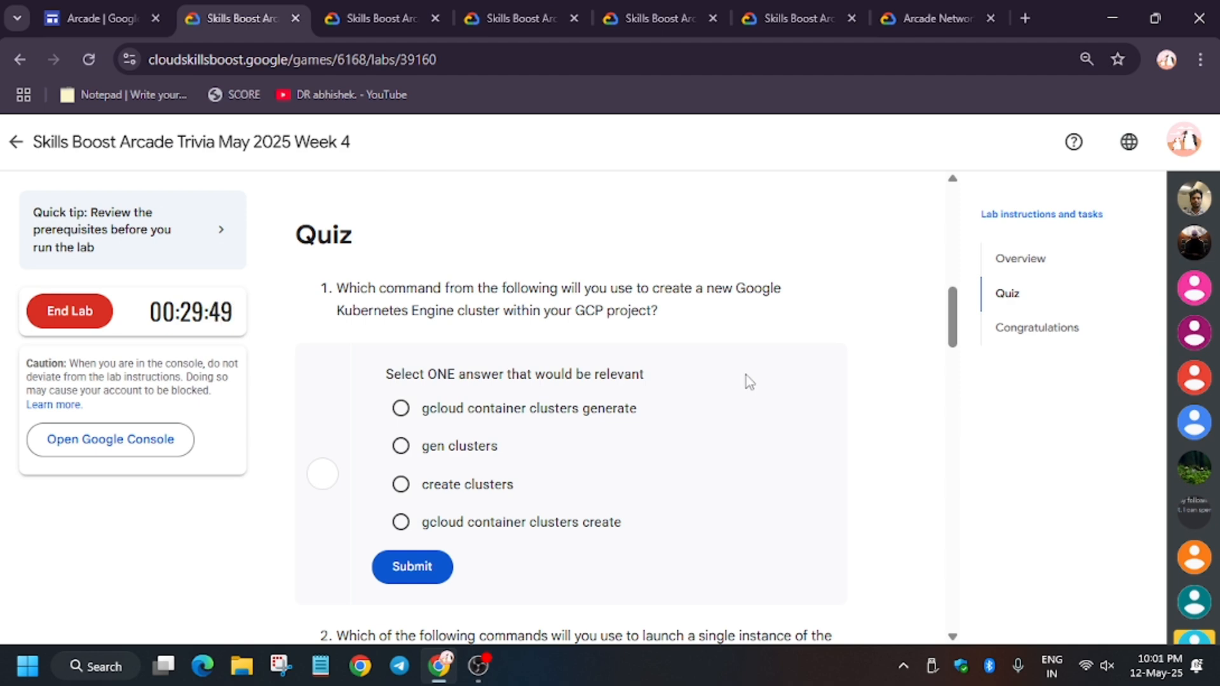
mouse_move(532, 541)
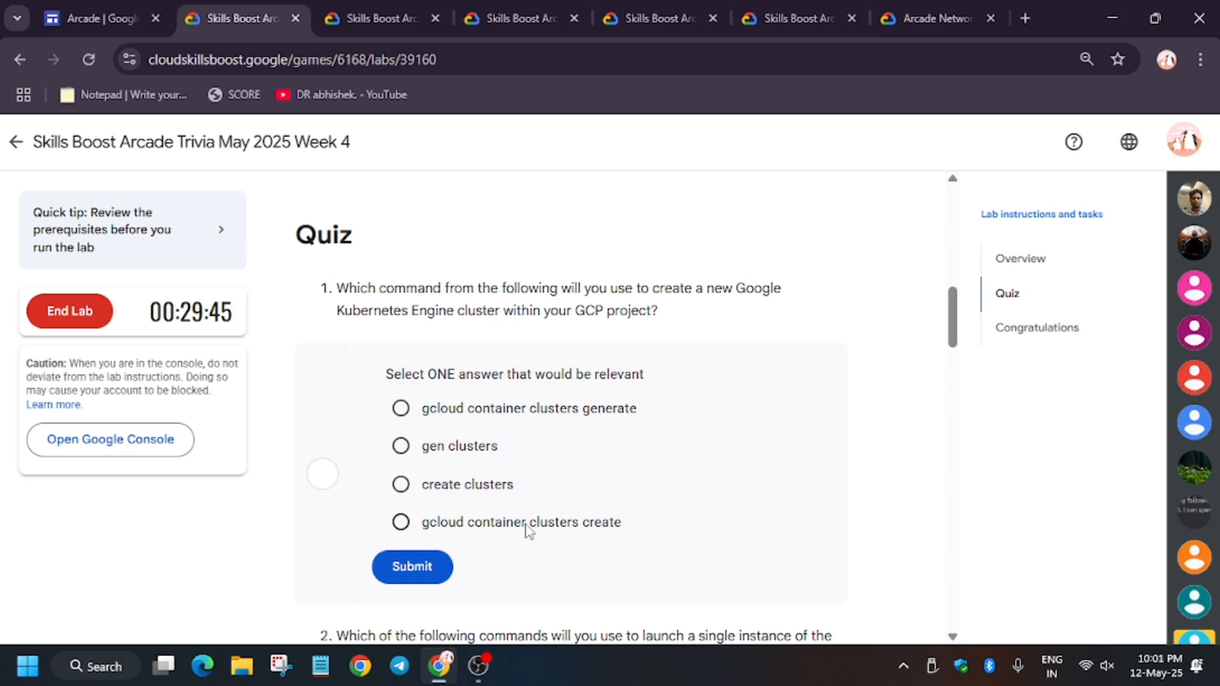
click(411, 566)
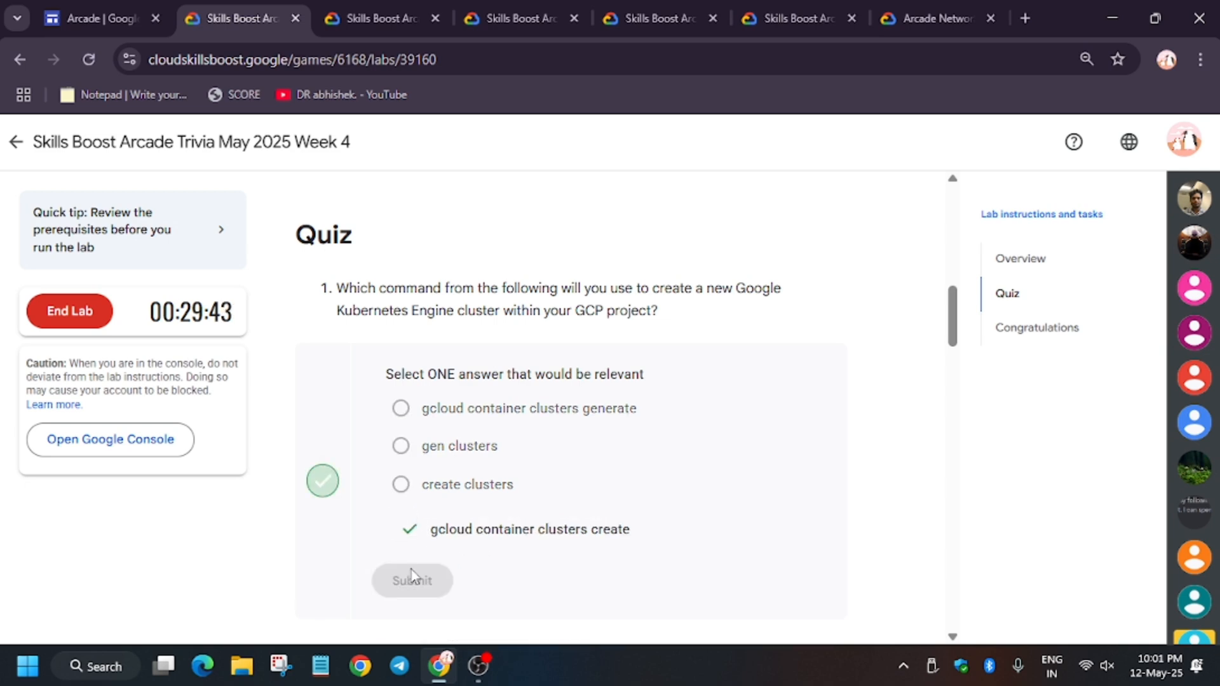
Answer question 2 with 'kubectl create deployment nginx'
scroll(down, 3)
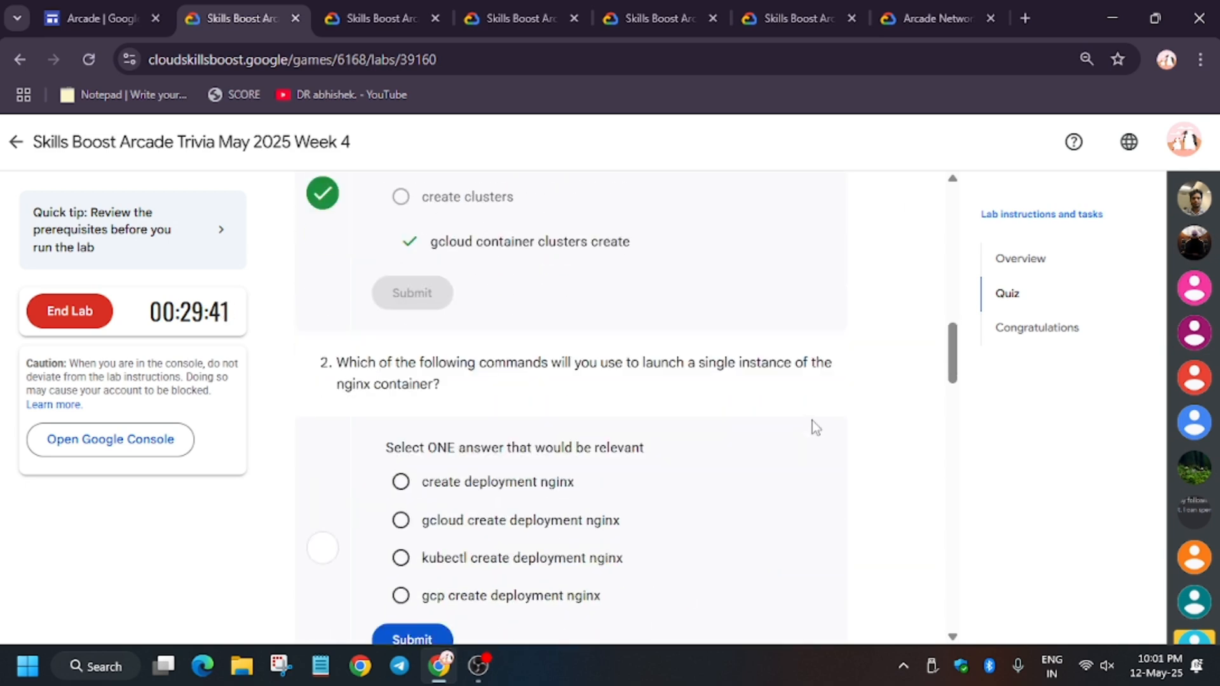
scroll(down, 3)
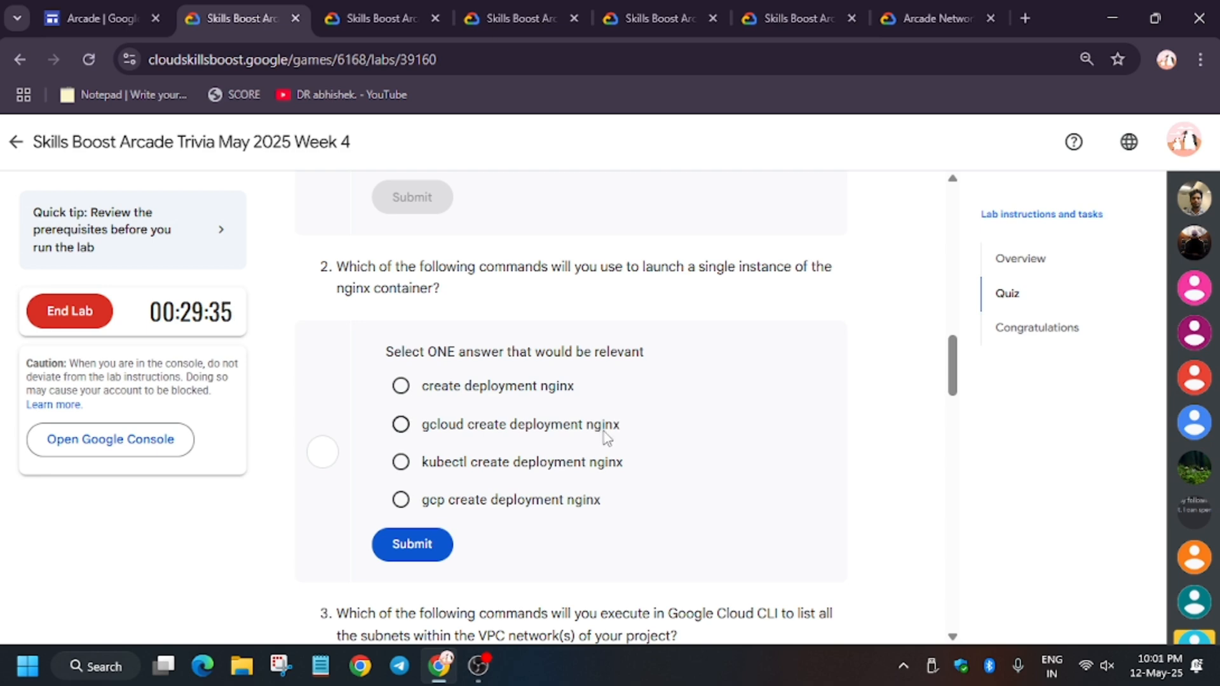
click(400, 461)
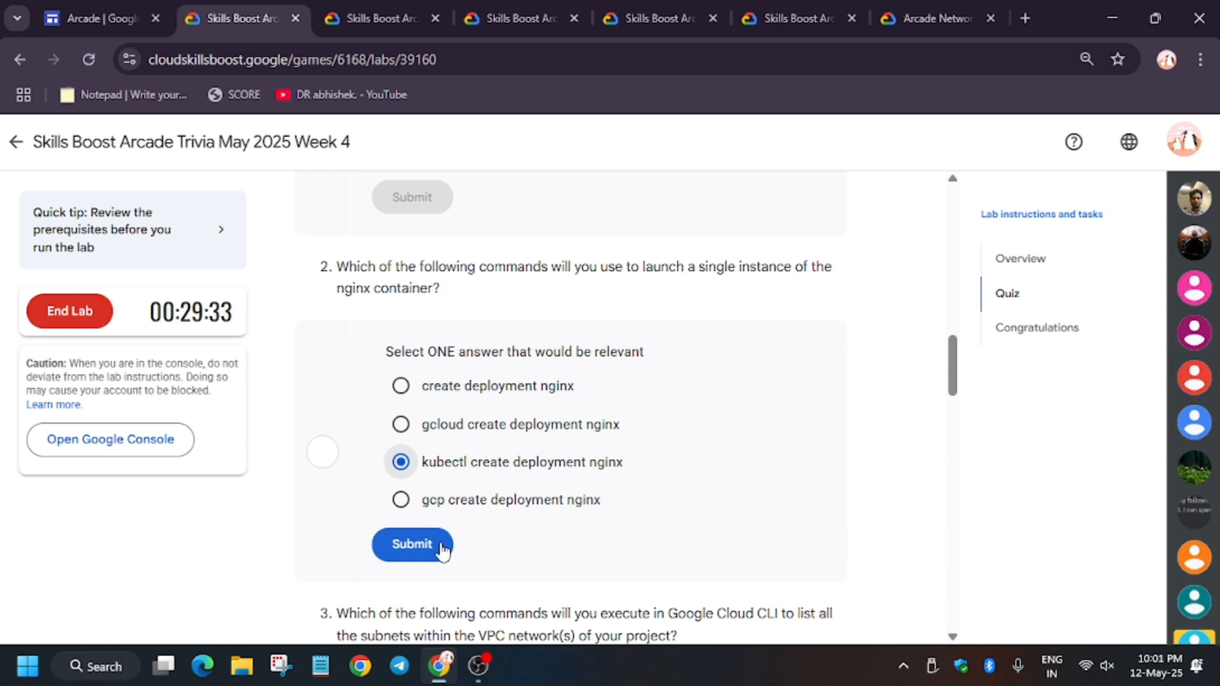
click(412, 544)
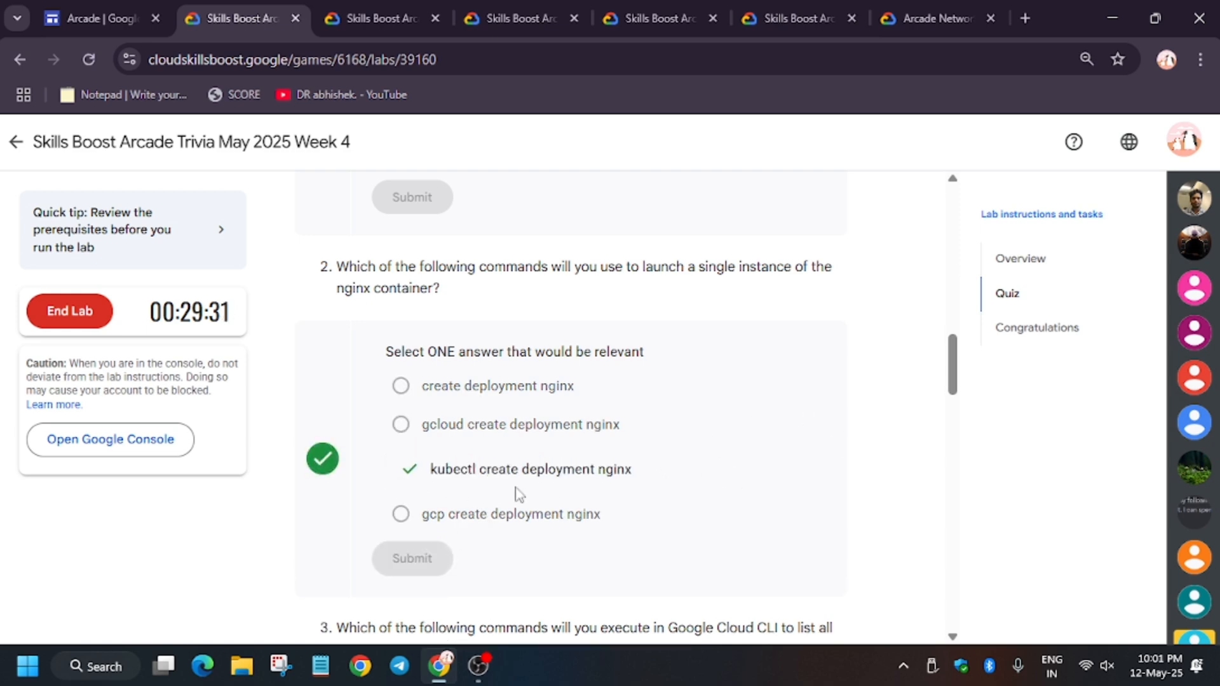
Answer question 3 with 'gcloud compute networks subnets list'
scroll(down, 3)
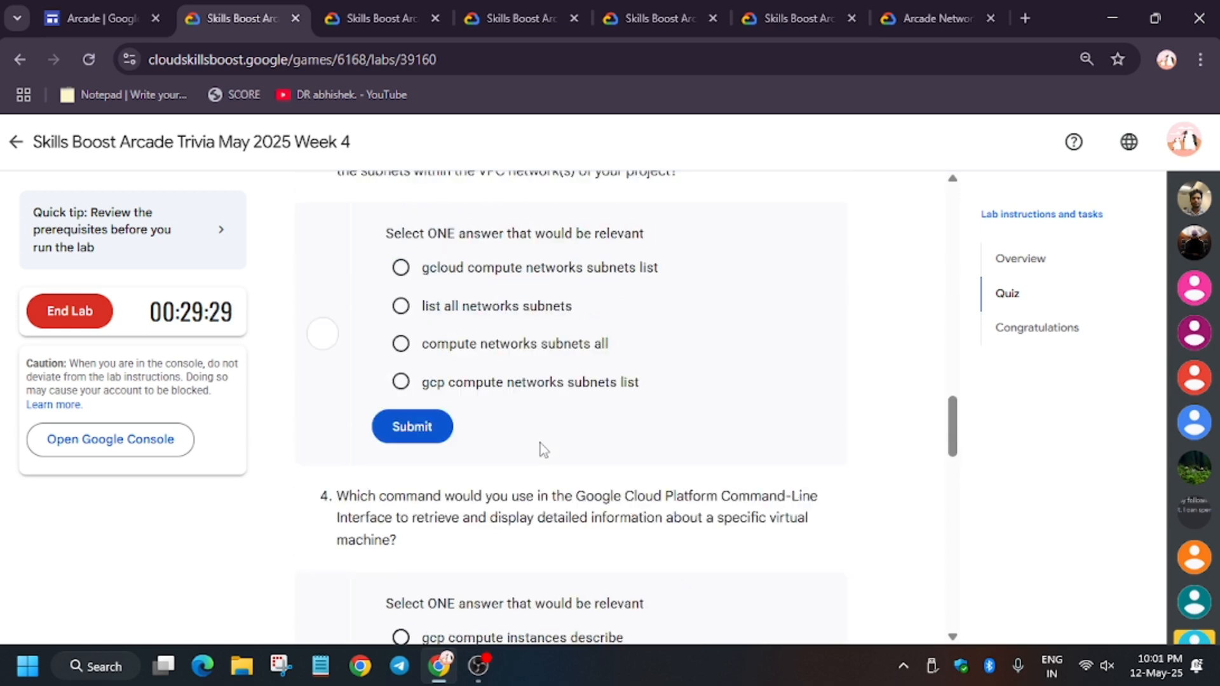
scroll(up, 3)
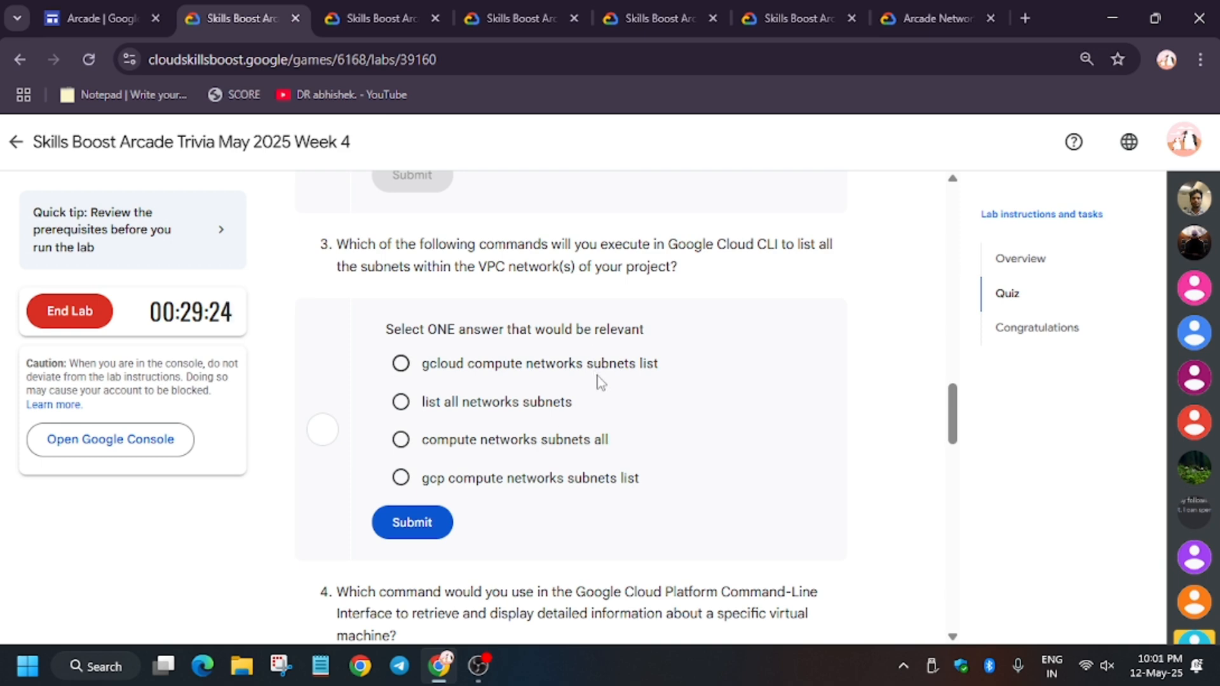
click(400, 363)
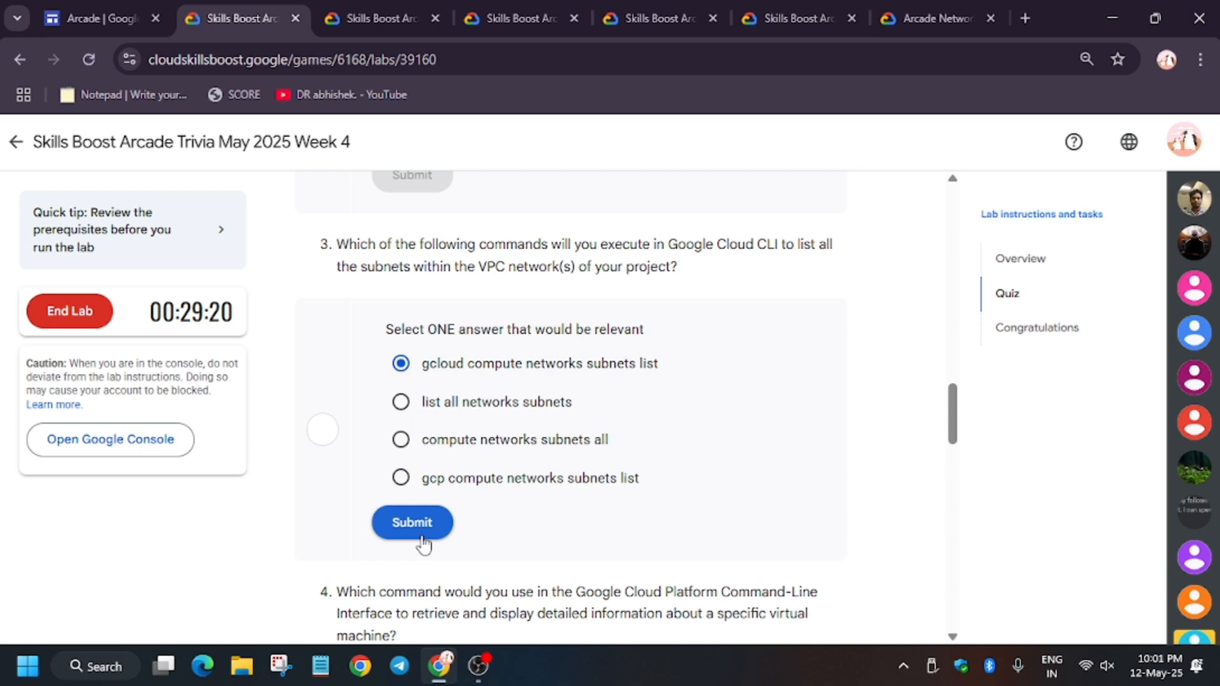
click(412, 522)
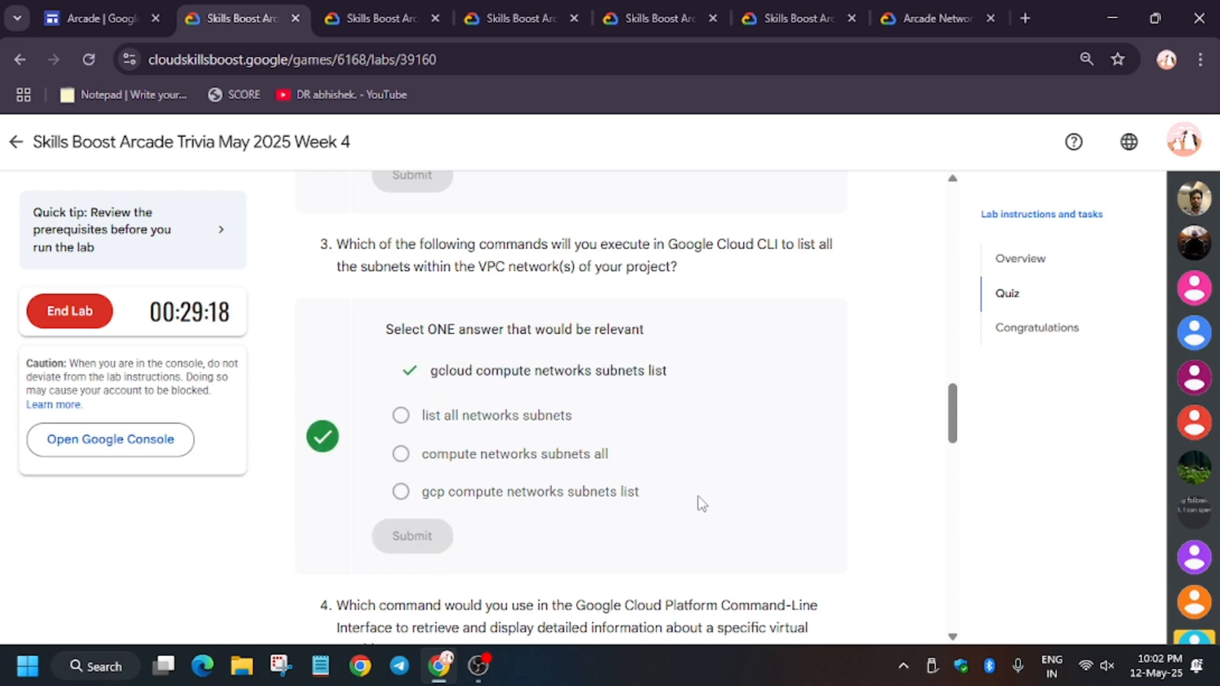
scroll(down, 3)
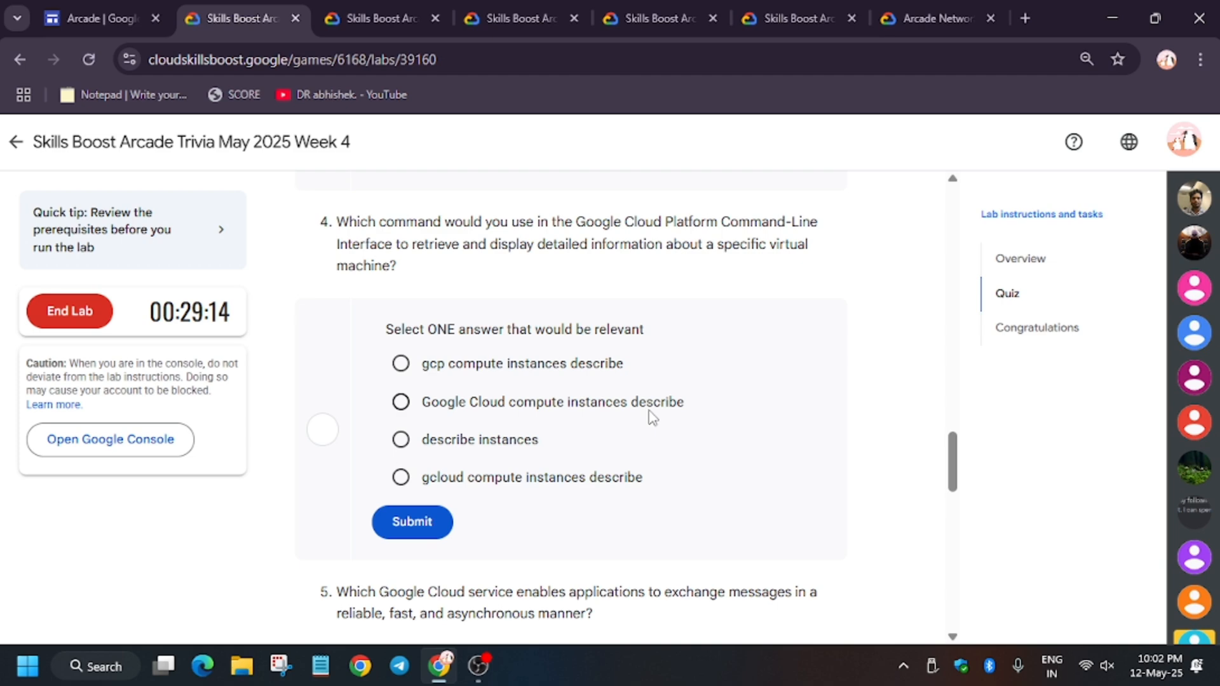
mouse_move(618, 502)
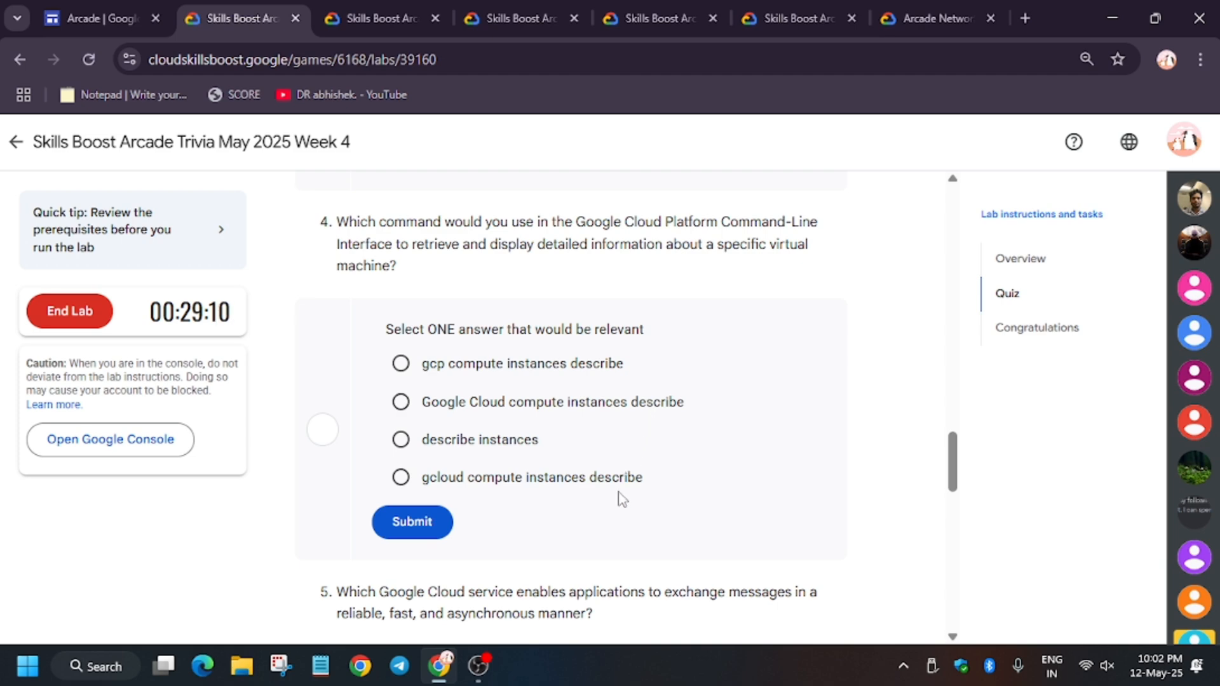
mouse_move(457, 490)
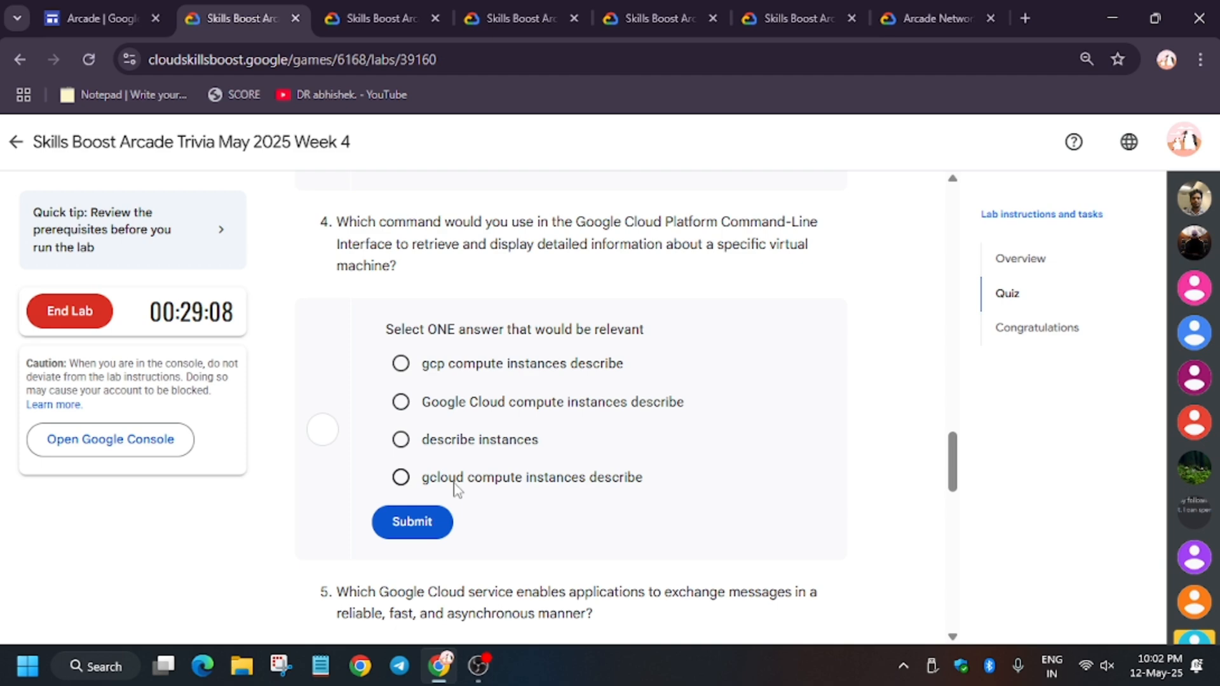
Answer question 5 with Google Cloud Pub/Sub and question 6 with 'gcloud pubsub topics publish'
scroll(down, 3)
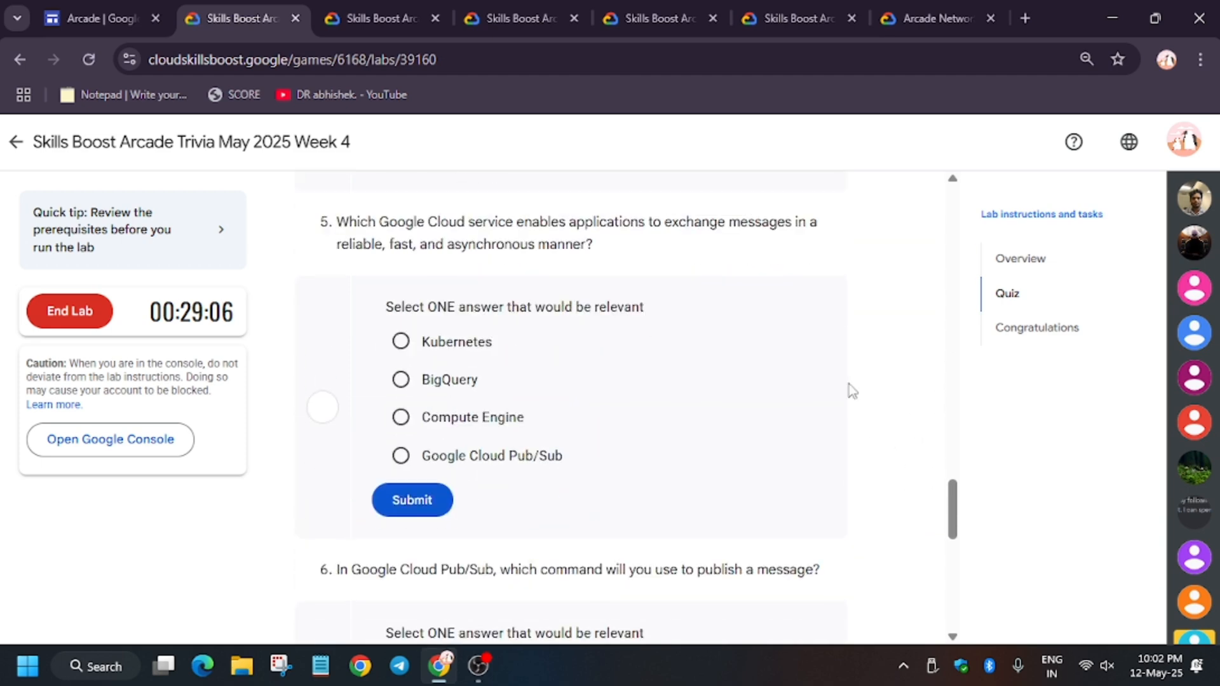
mouse_move(442, 410)
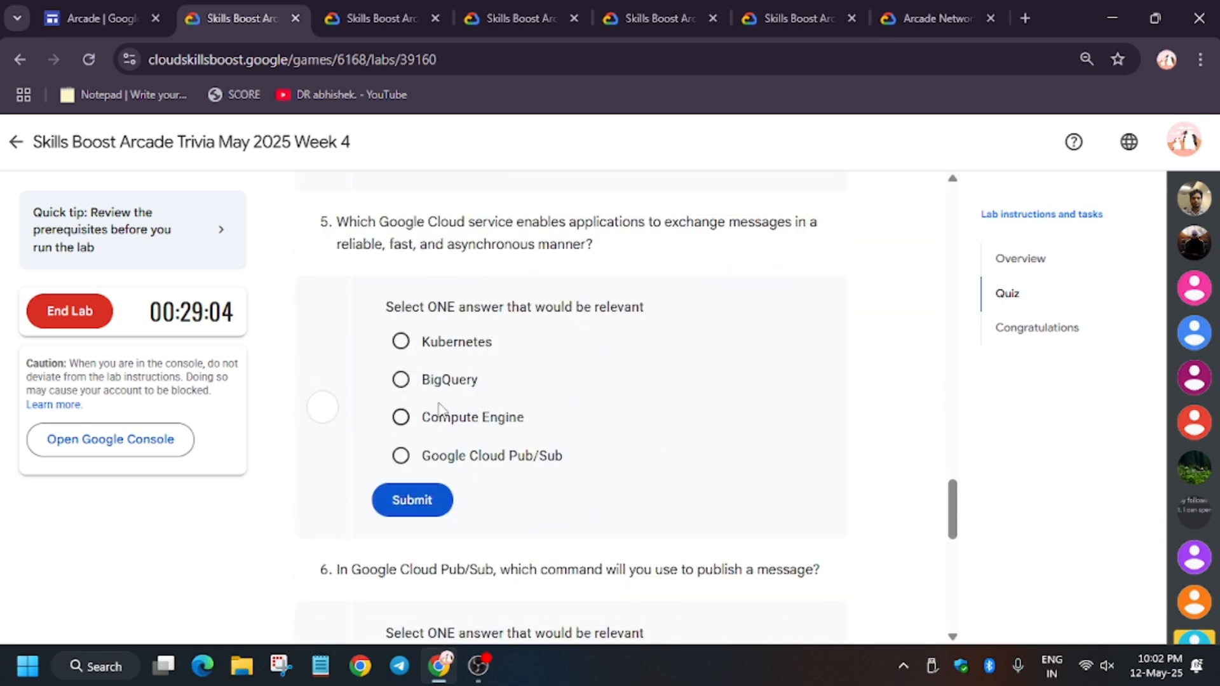
click(412, 500)
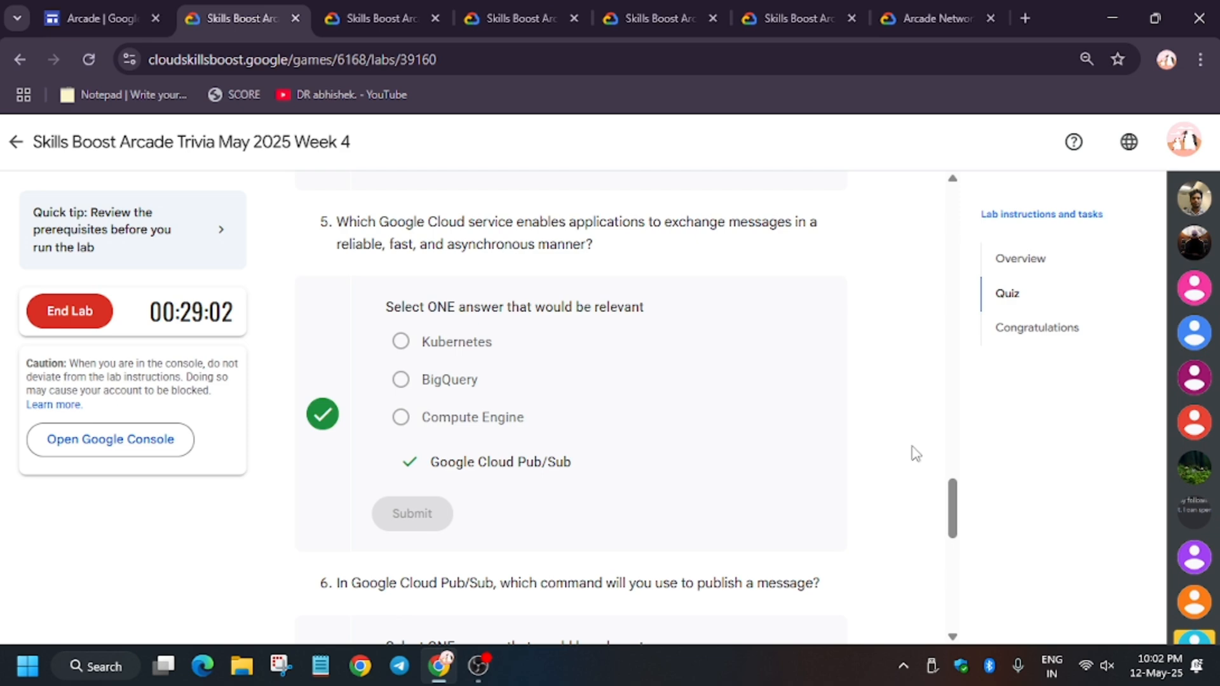
scroll(down, 3)
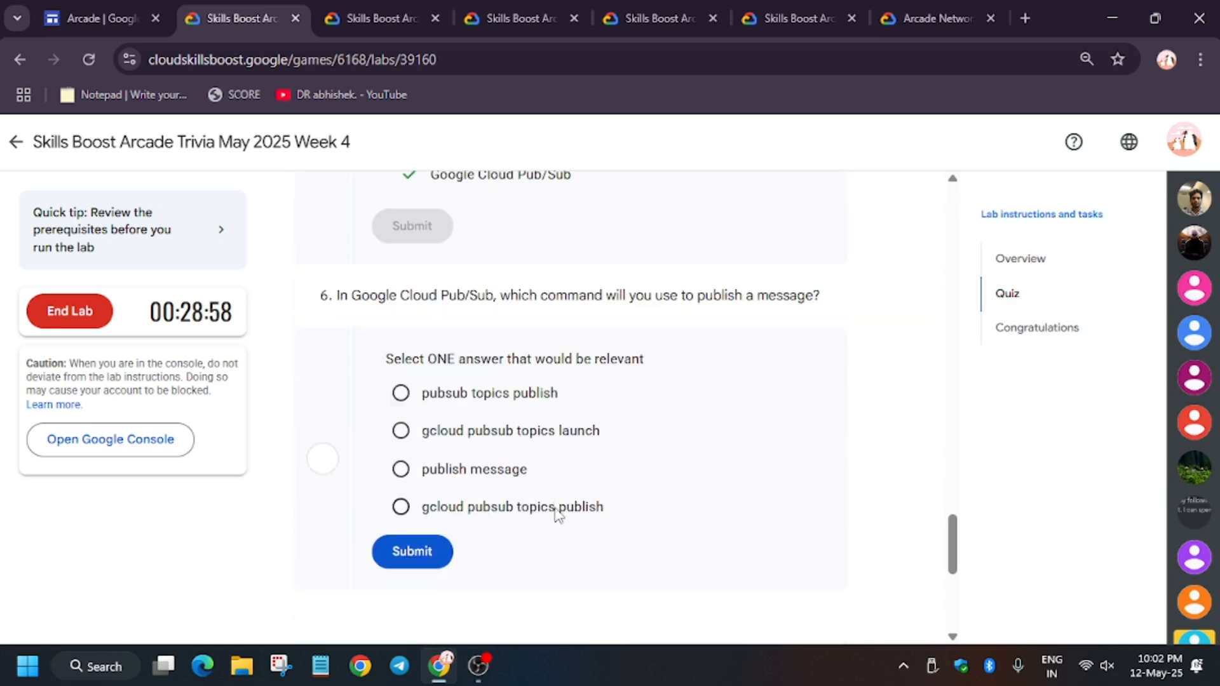
click(400, 507)
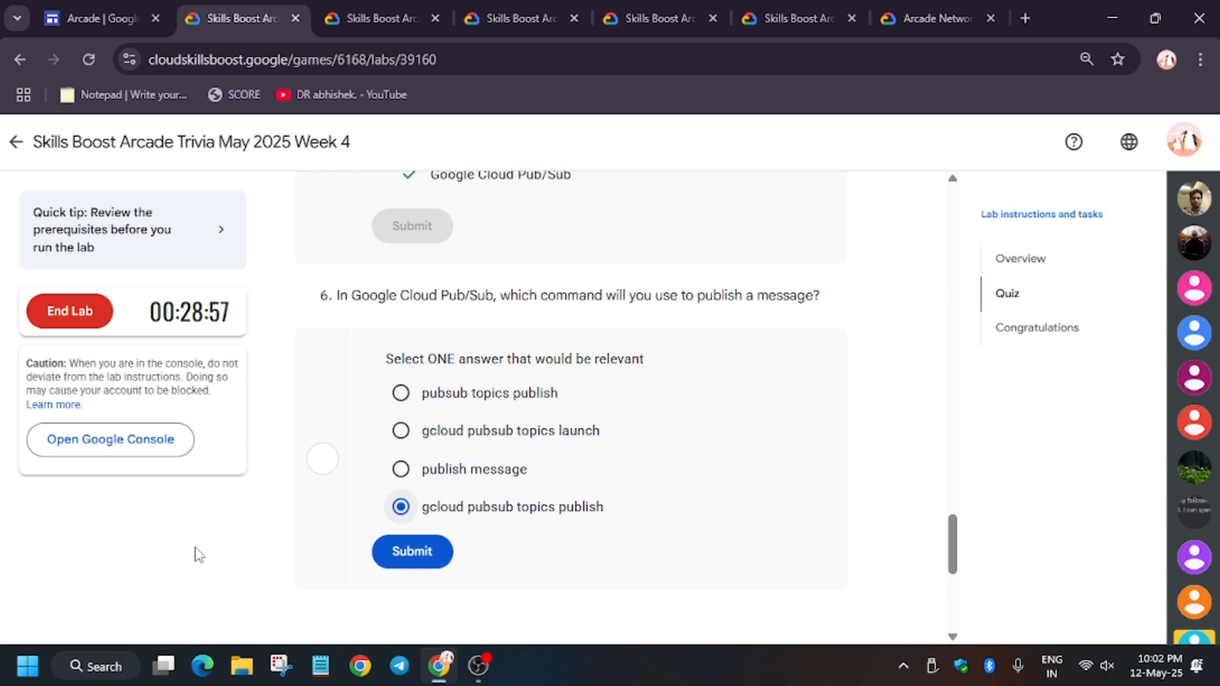
click(412, 550)
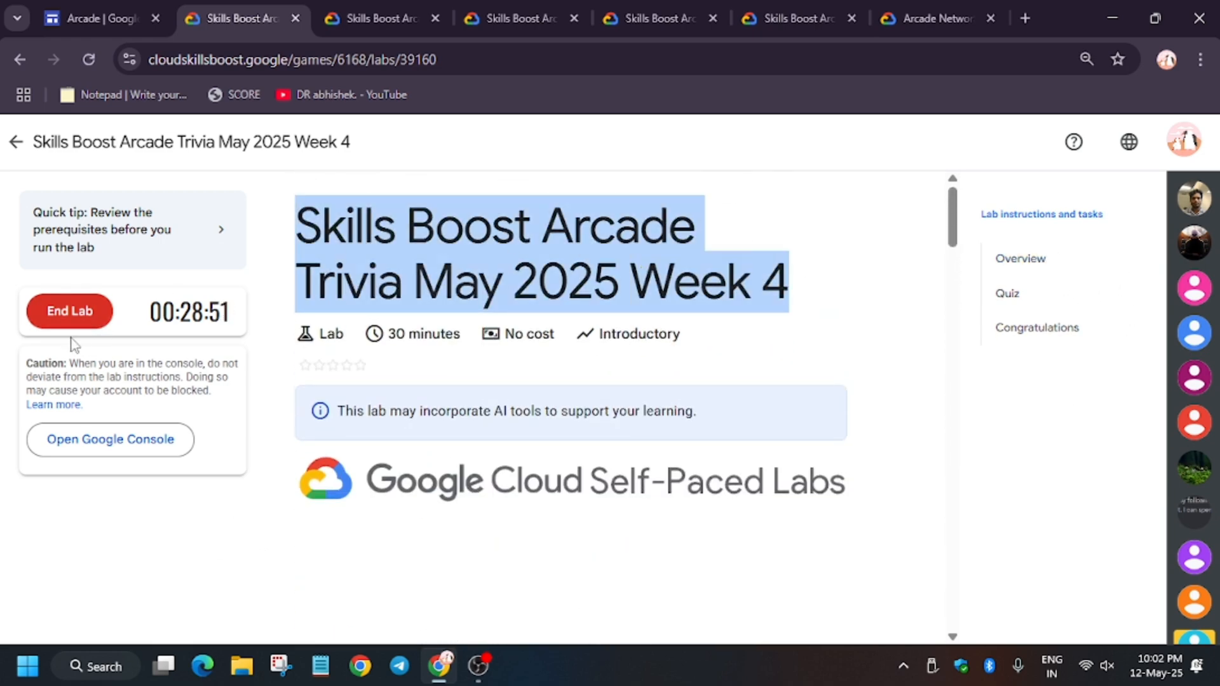
Bring up the End Lab confirmation prompt
click(68, 311)
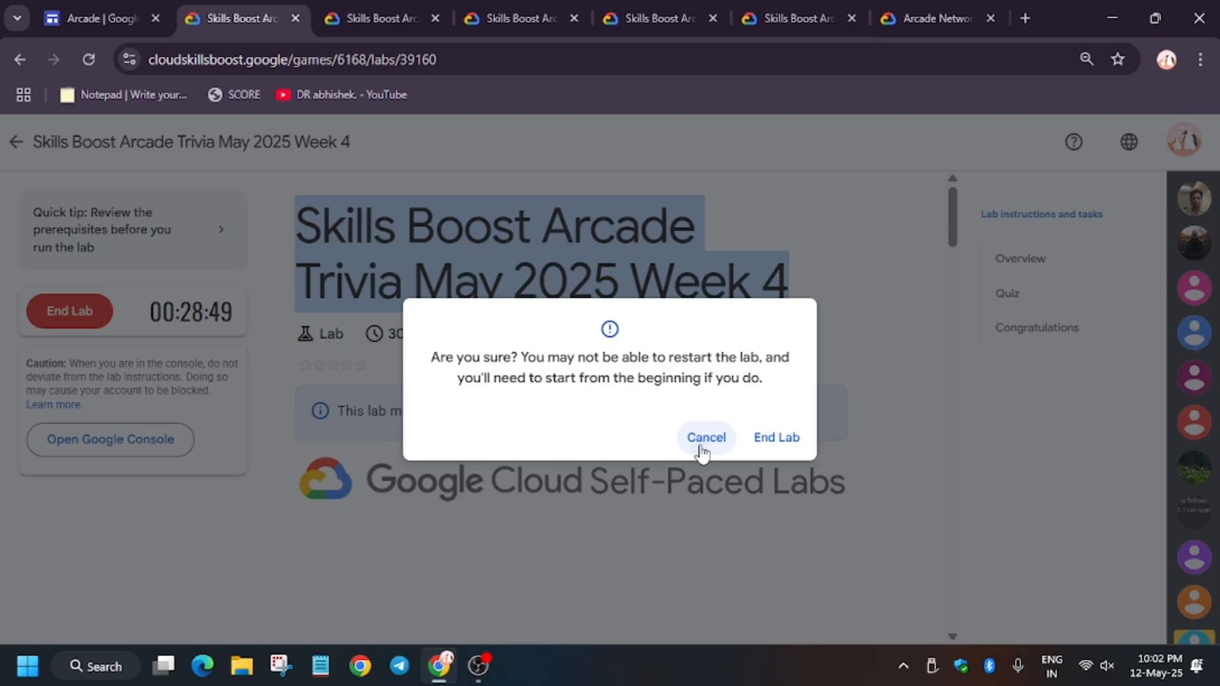